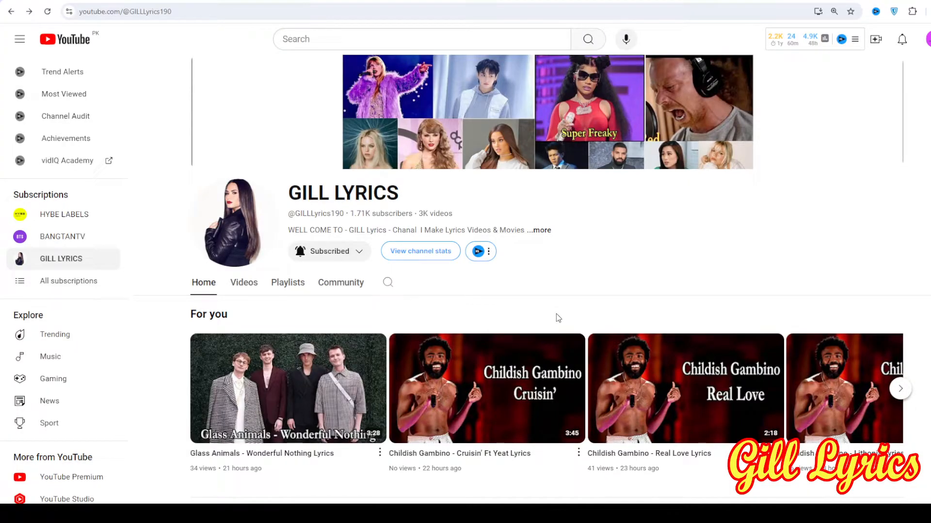
mouse_move(211, 85)
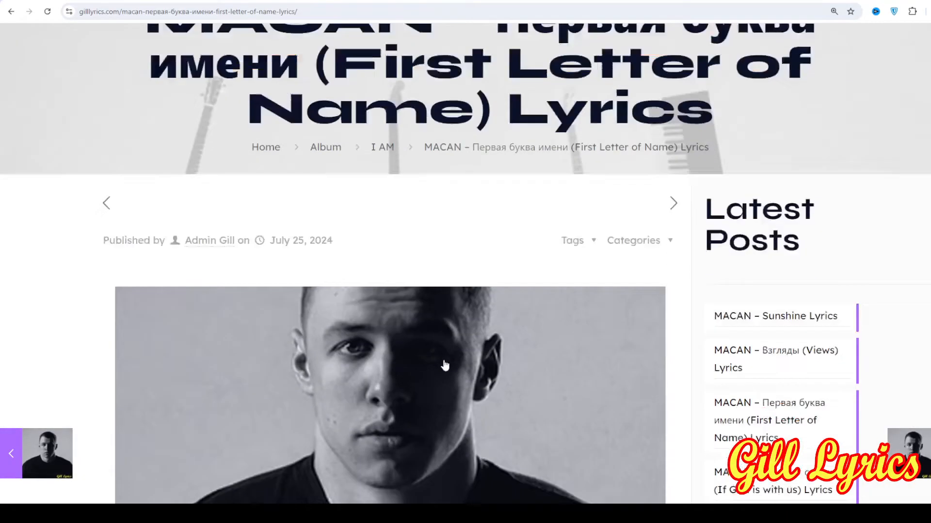
scroll("down", 3)
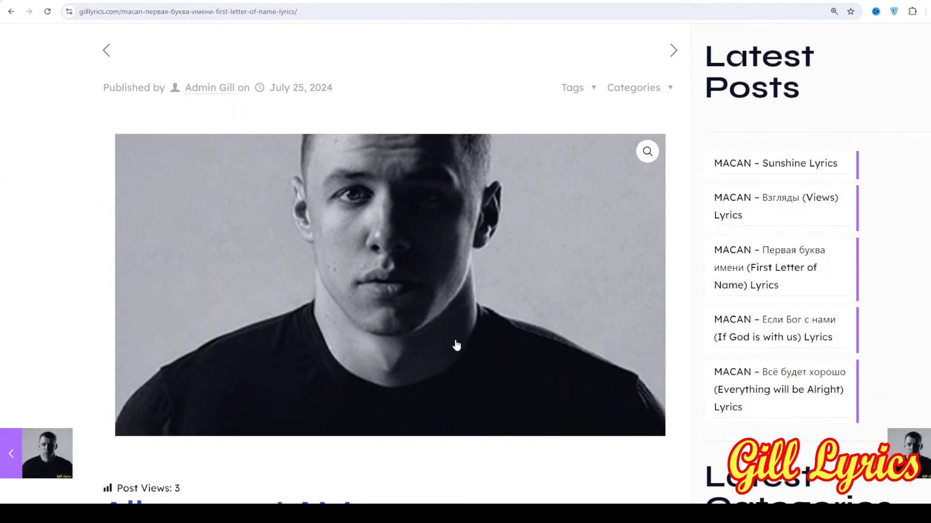
scroll("down", 3)
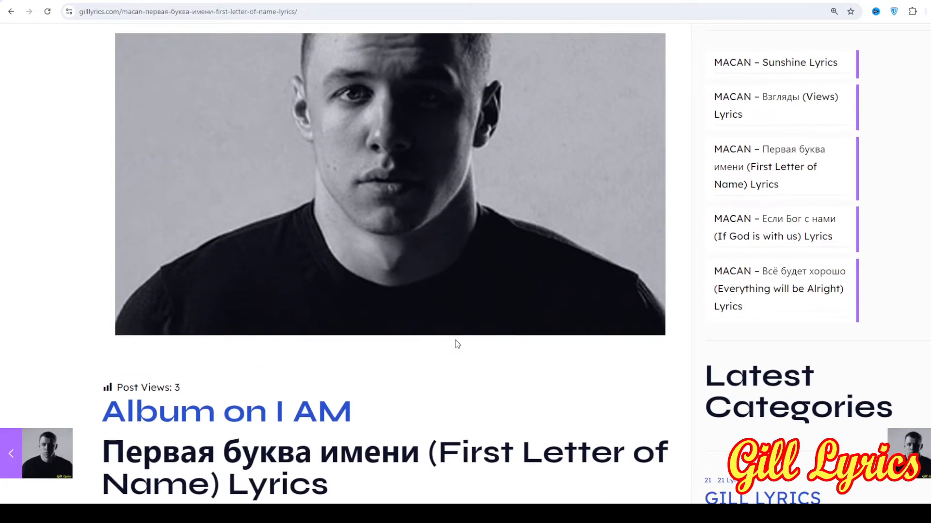
scroll("down", 3)
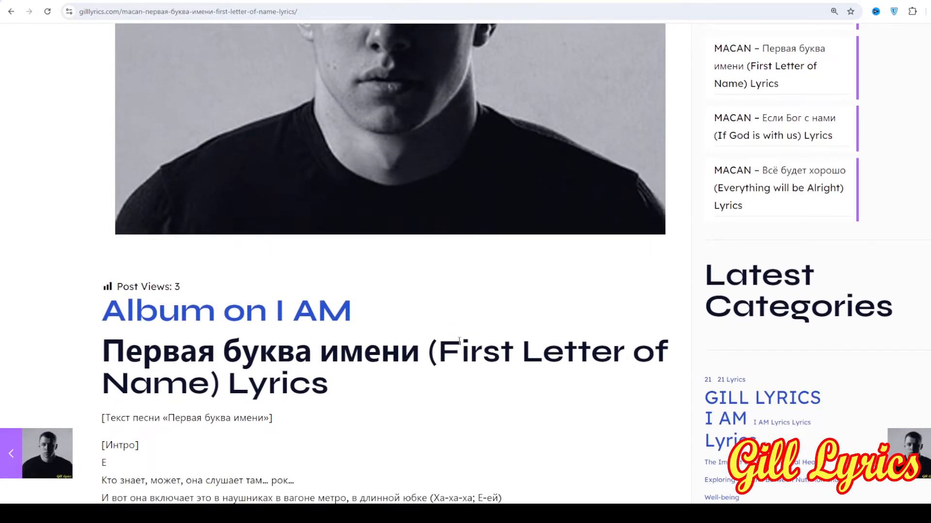
scroll("down", 3)
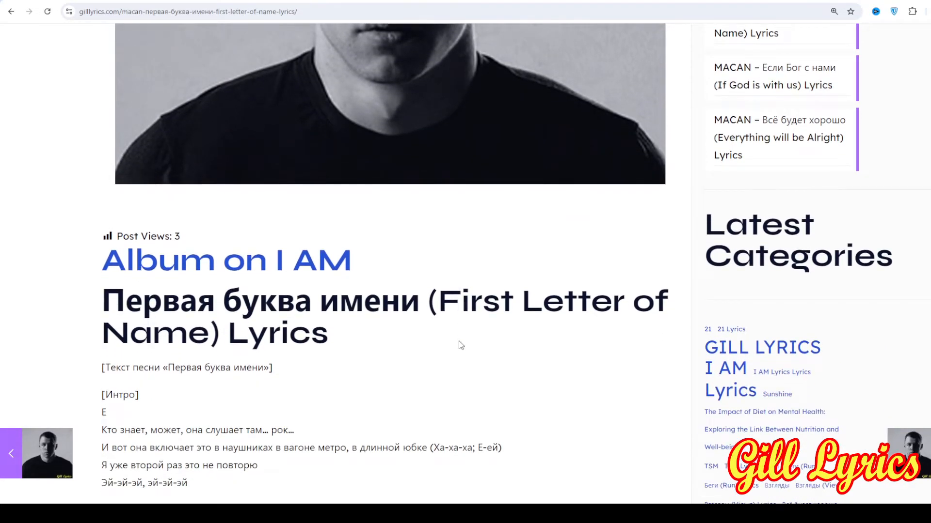
scroll("down", 3)
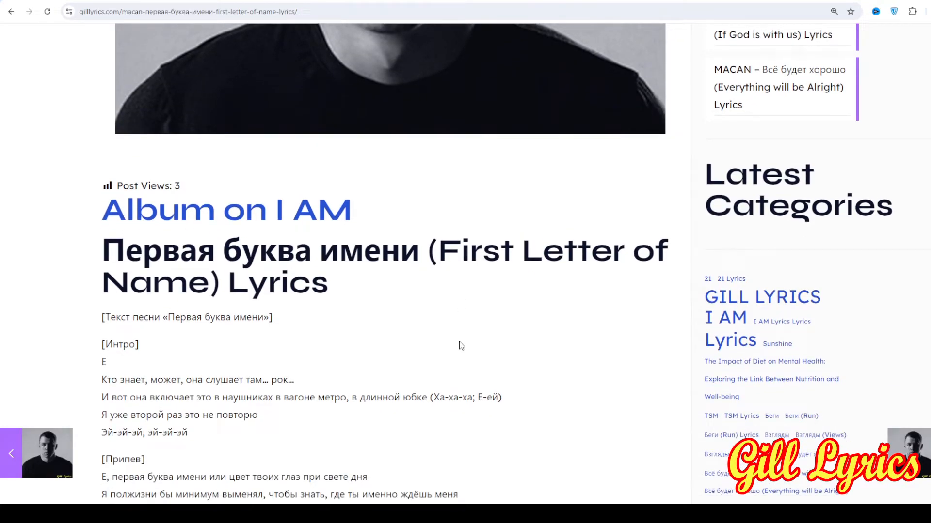
scroll("down", 3)
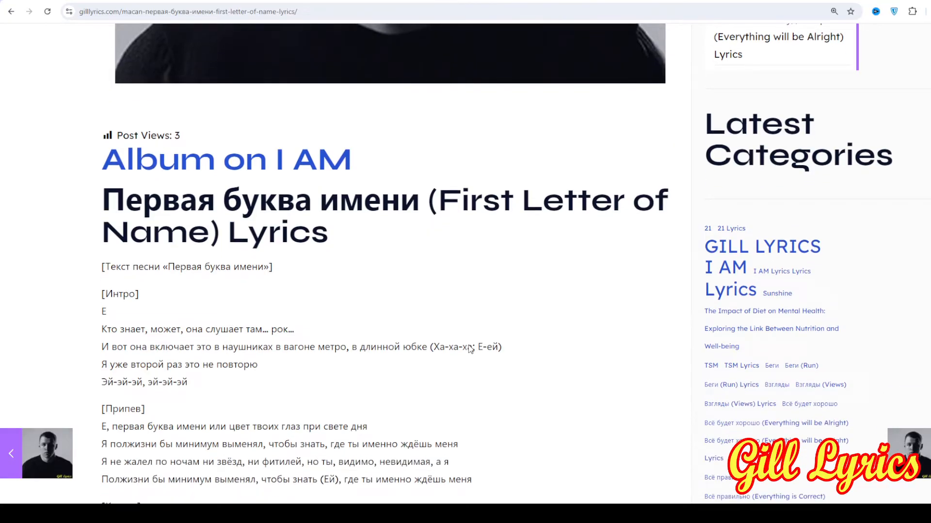
scroll("down", 3)
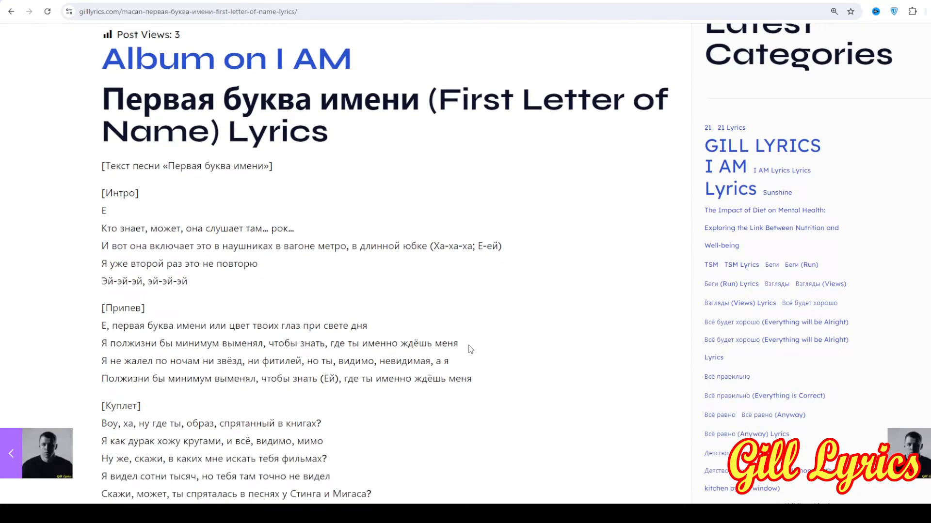
scroll("down", 3)
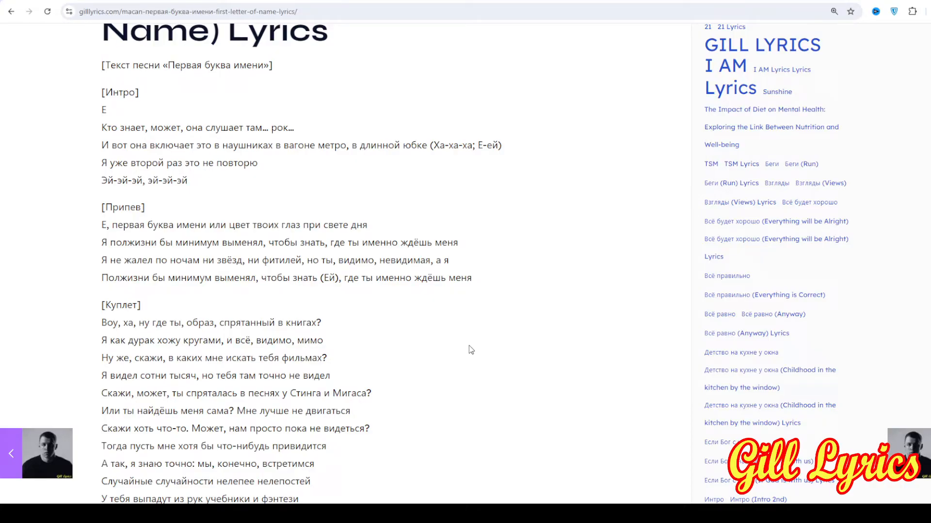
scroll("down", 3)
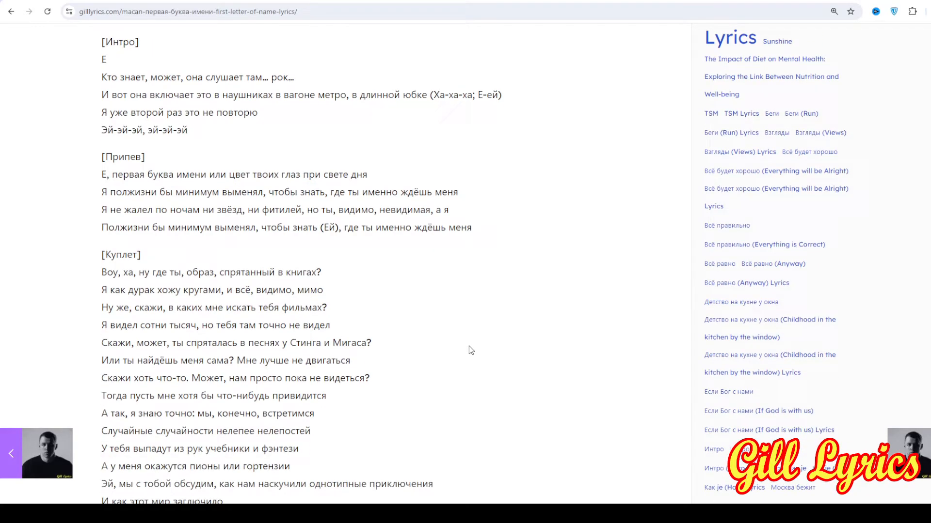
scroll("down", 3)
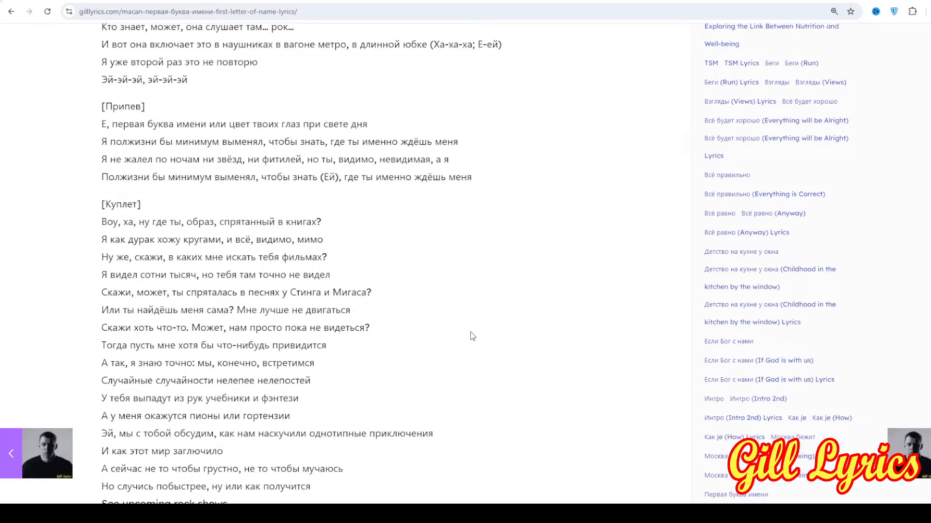
mouse_move(490, 320)
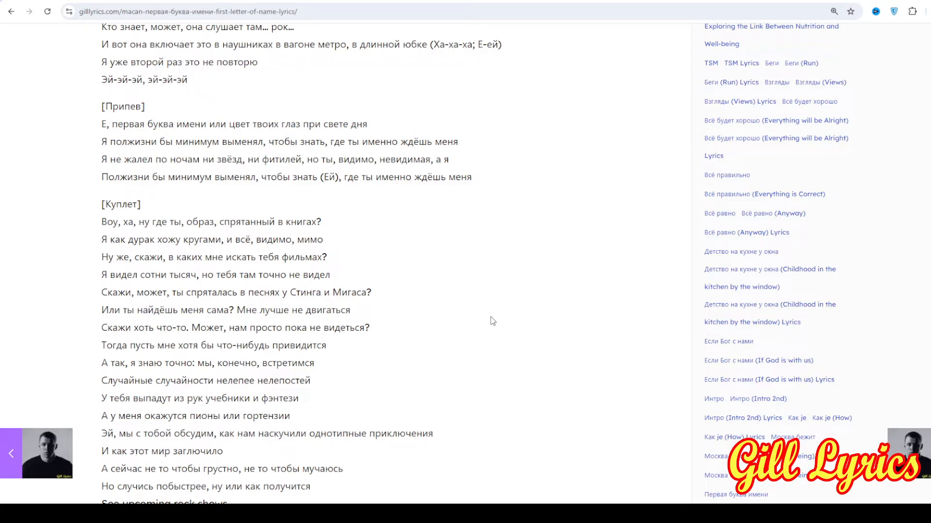
scroll("down", 3)
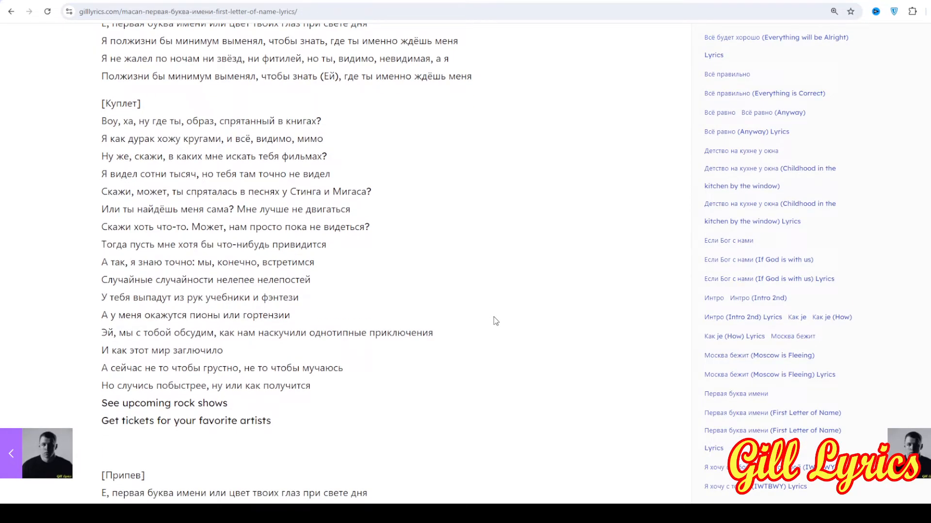
scroll("down", 3)
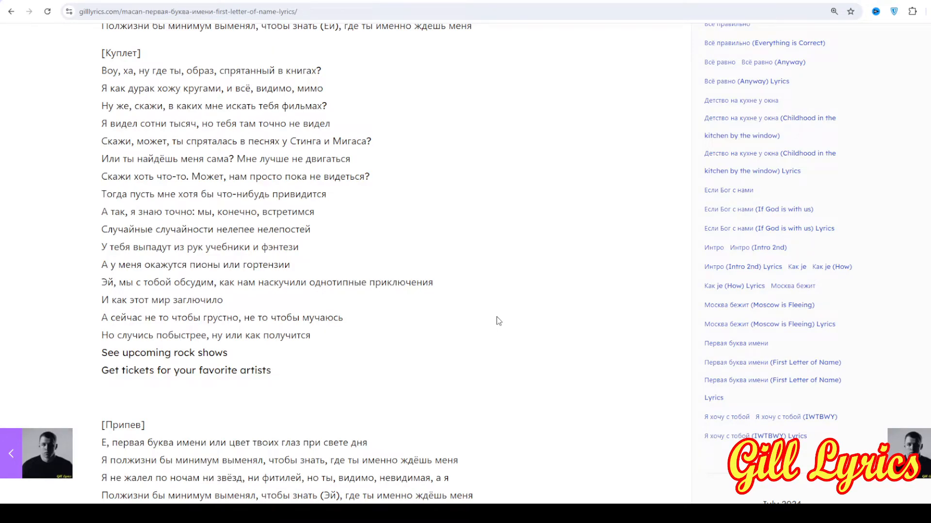
scroll("down", 3)
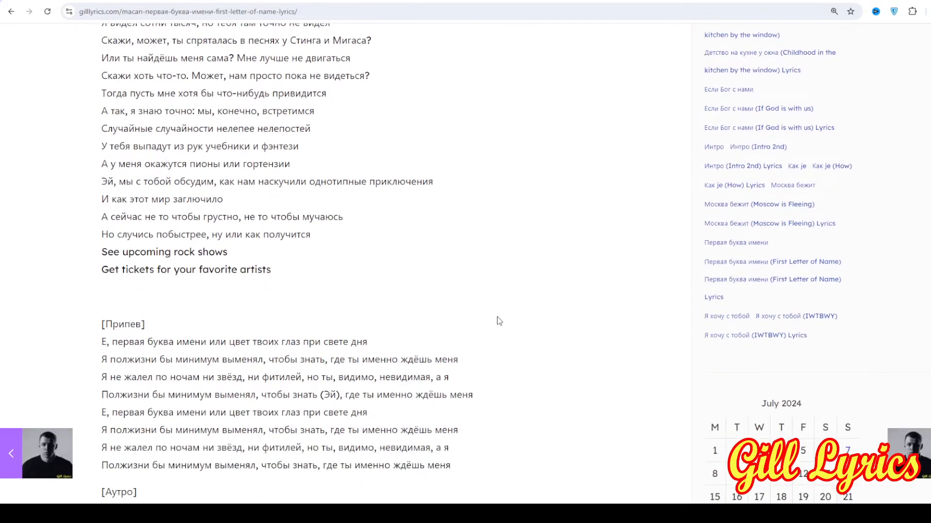
scroll("down", 3)
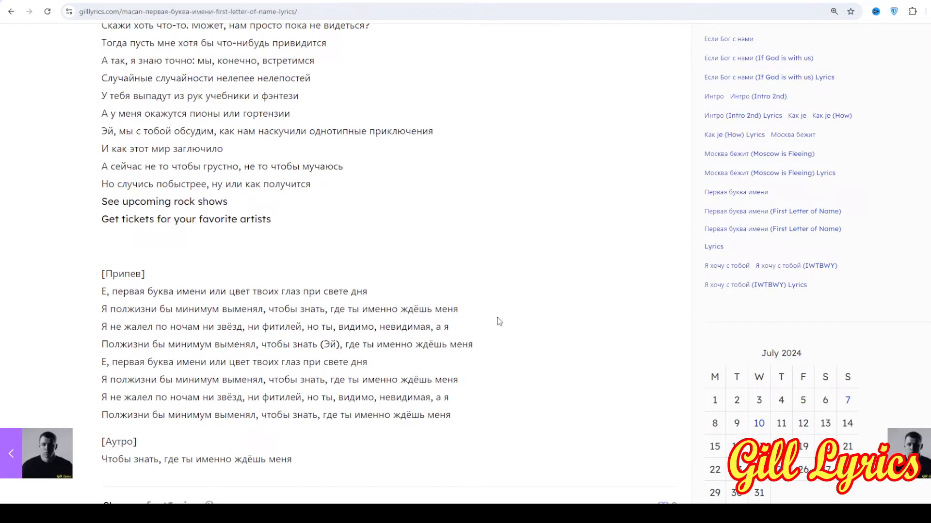
scroll("down", 3)
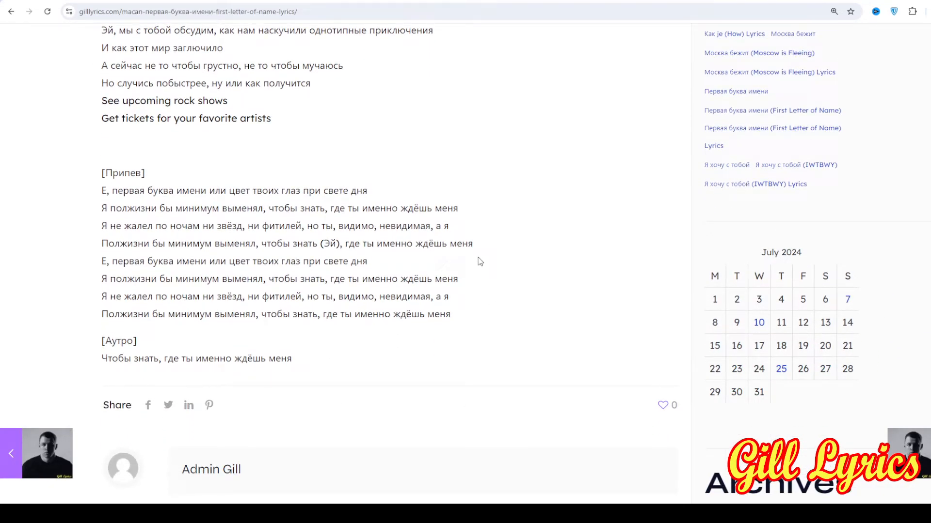